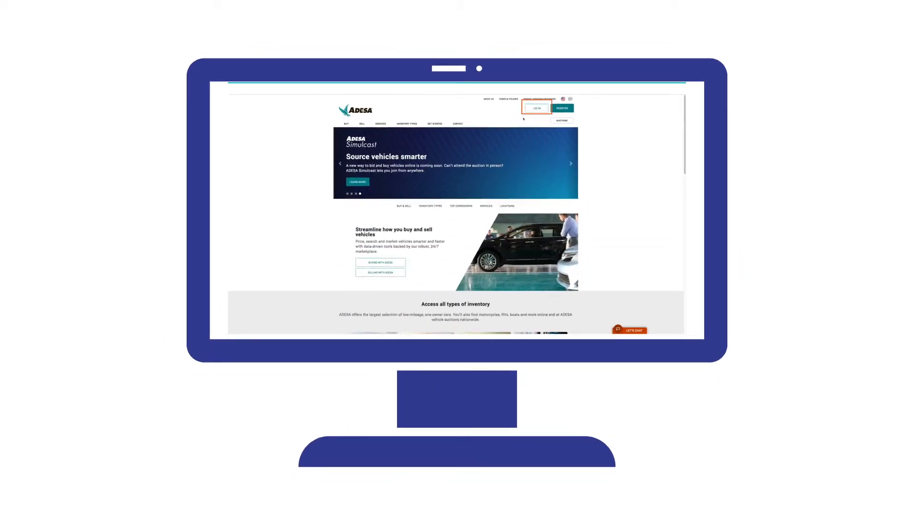
Sign in, reach the LiveBlock/Simulcast Sale Schedule, and join the ADESA Sacramento Lane A sale.
click(534, 109)
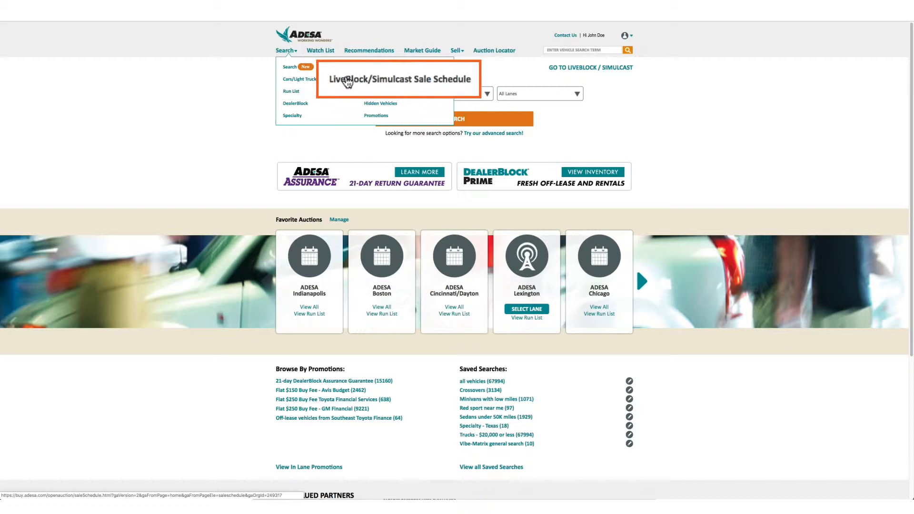
click(398, 76)
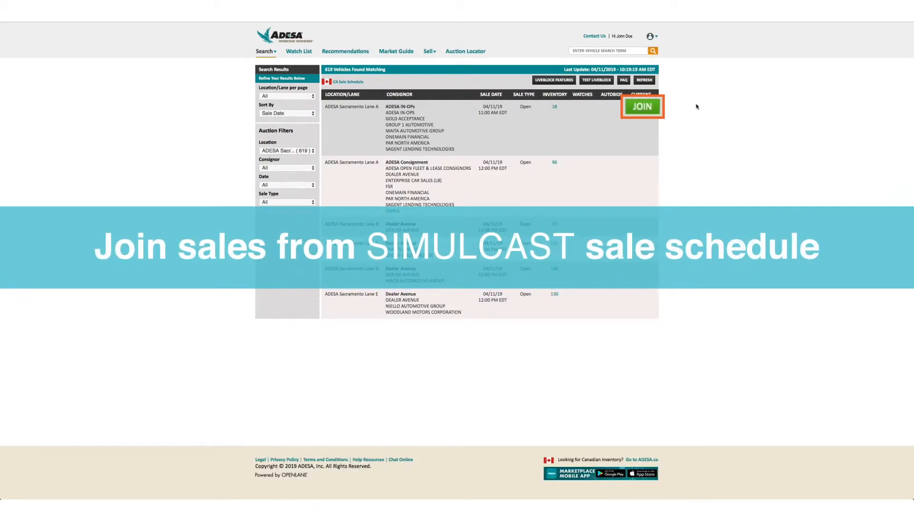
click(641, 106)
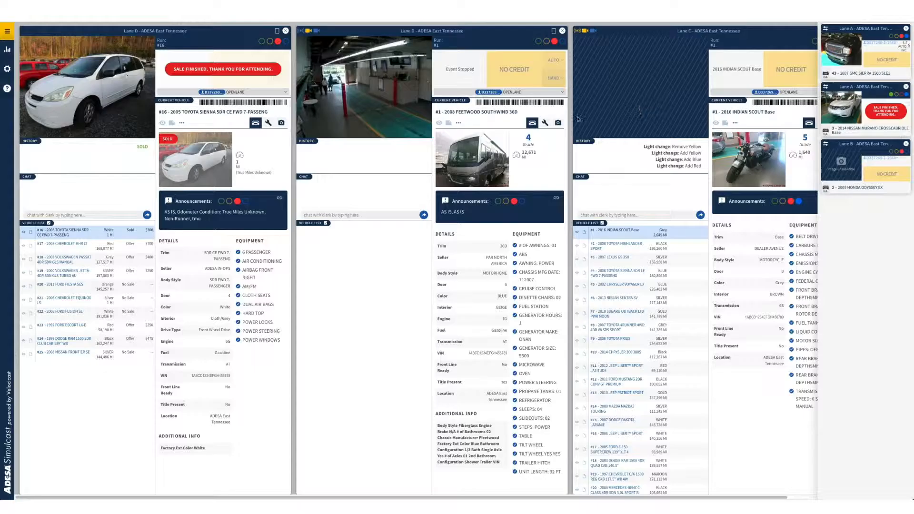
Select ADESA Boston Lane H in the lane chooser so its lane window shows the 2015 Tesla Model S.
click(7, 32)
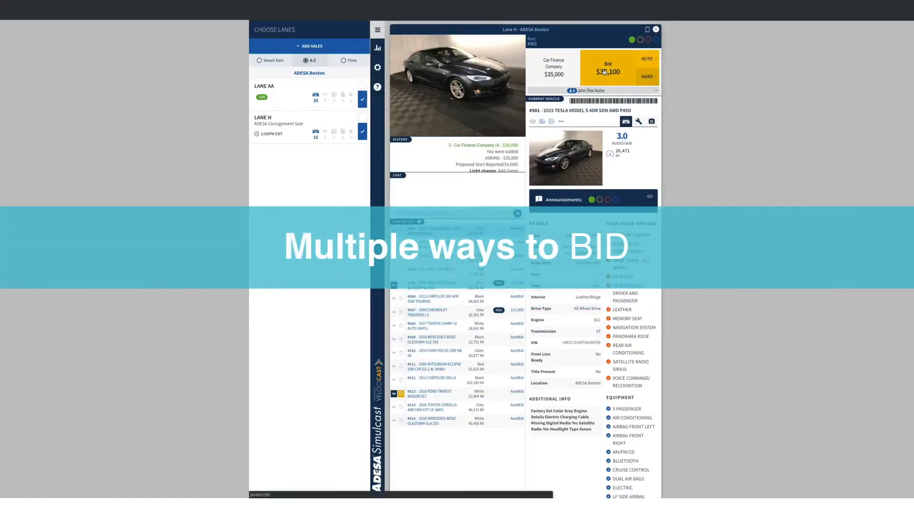
Bid $35,100 then $35,300 on the Tesla Model S, set a hard bid, and thank the clerk in chat.
click(606, 71)
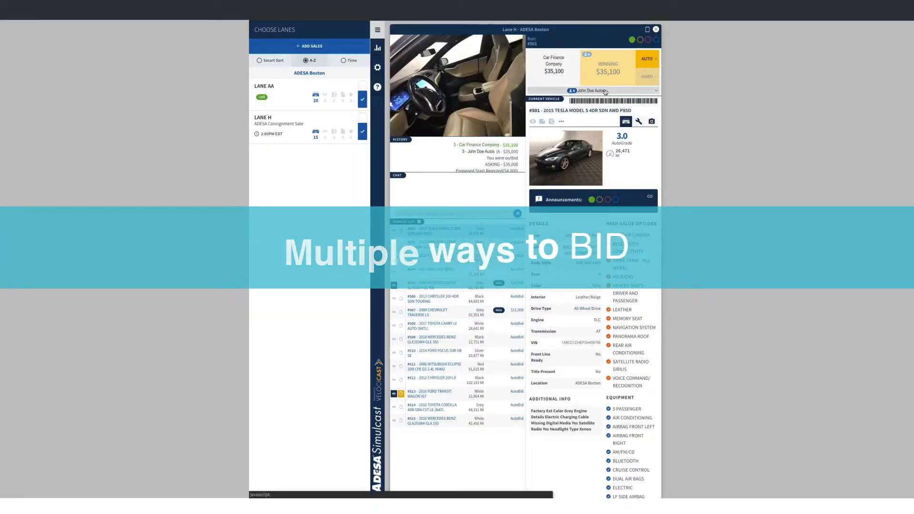
click(608, 70)
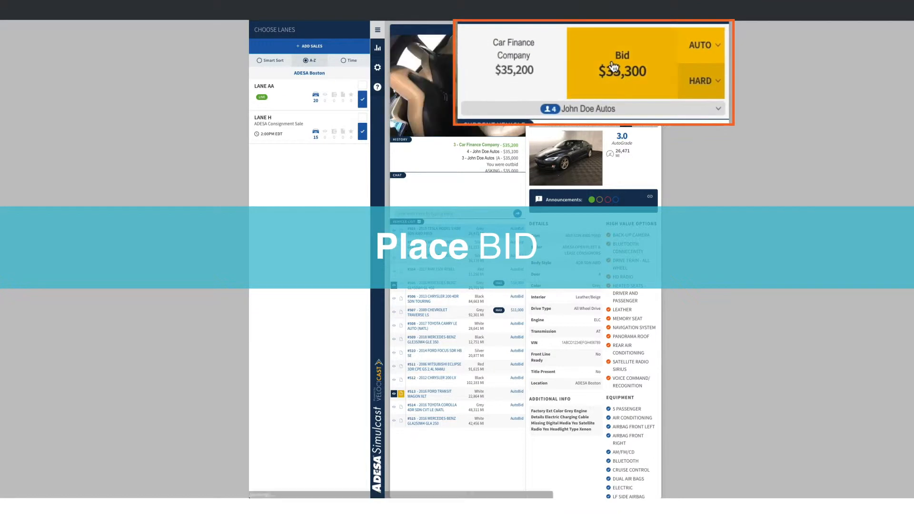
click(701, 81)
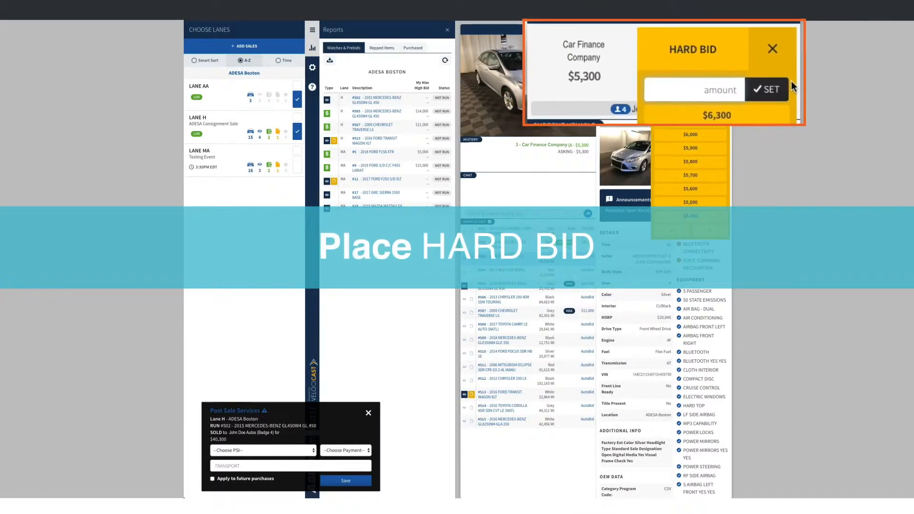
click(766, 90)
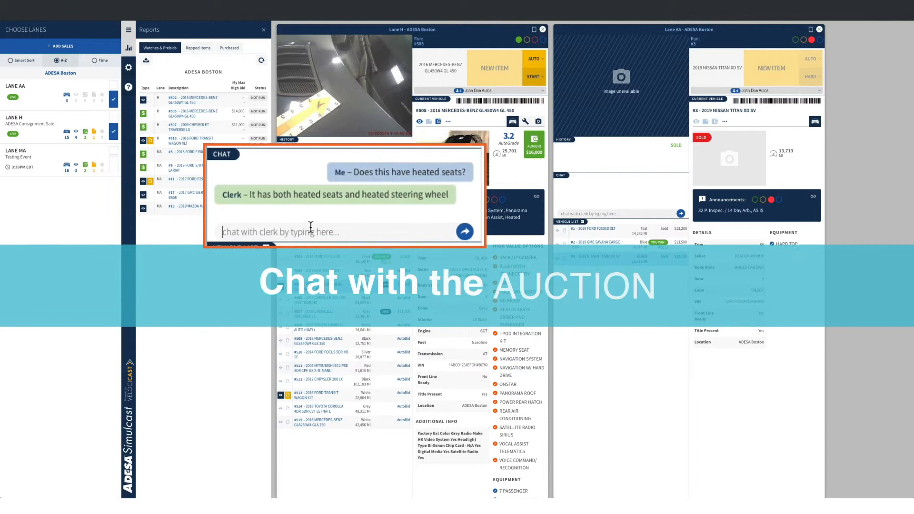
click(464, 231)
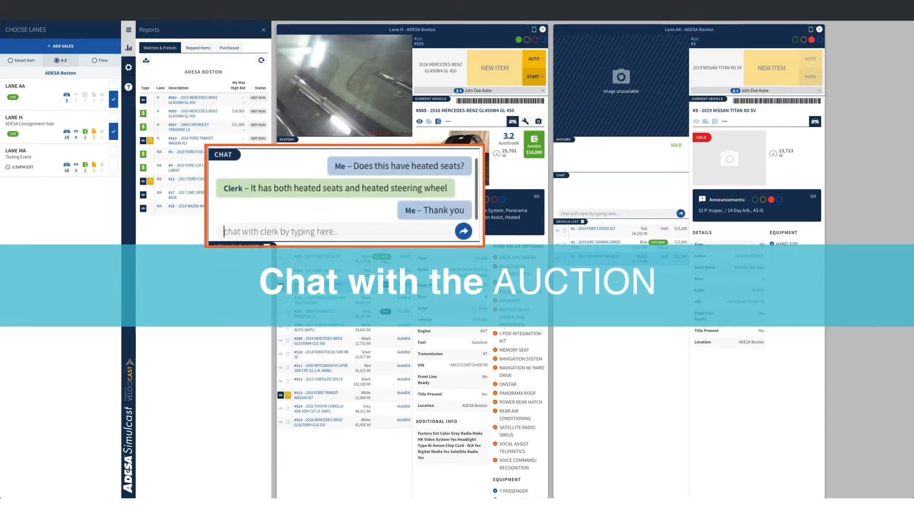